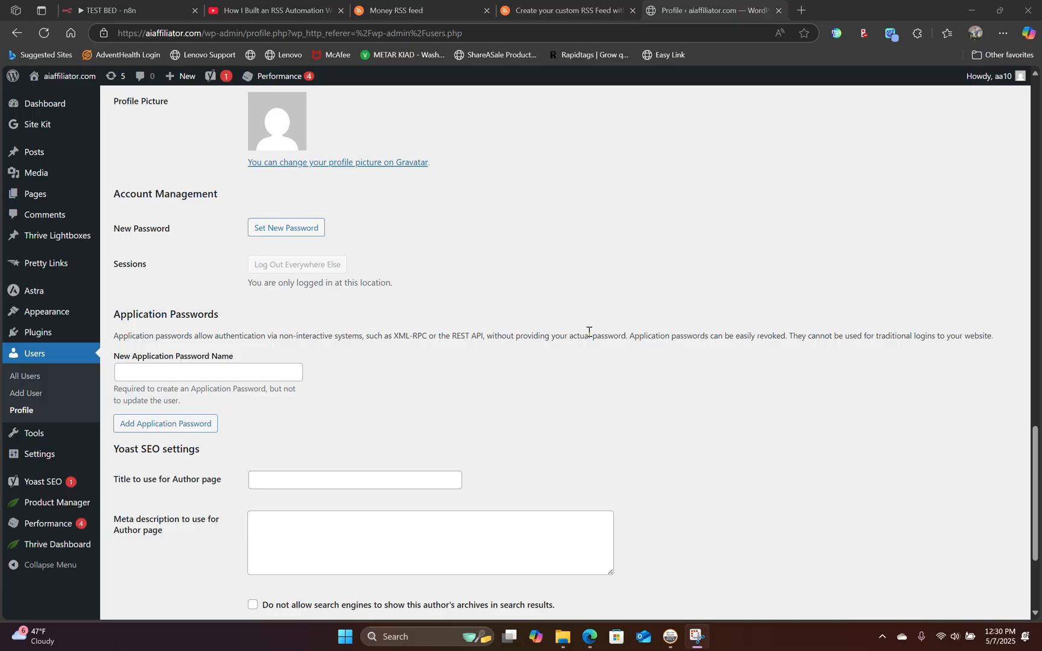
pyautogui.moveTo(229, 321)
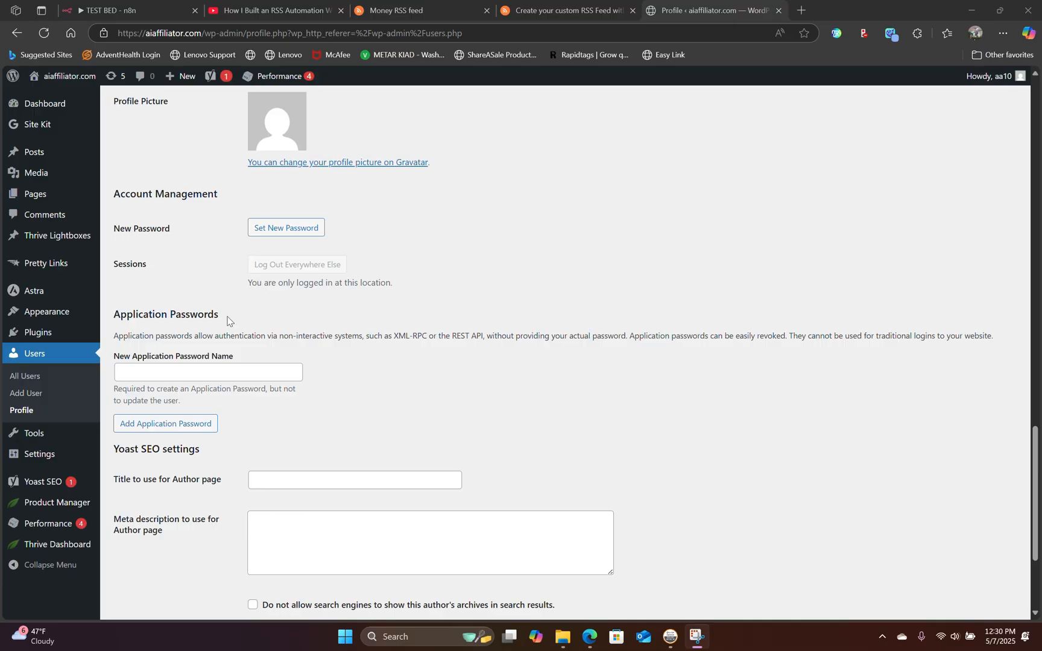
pyautogui.moveTo(479, 371)
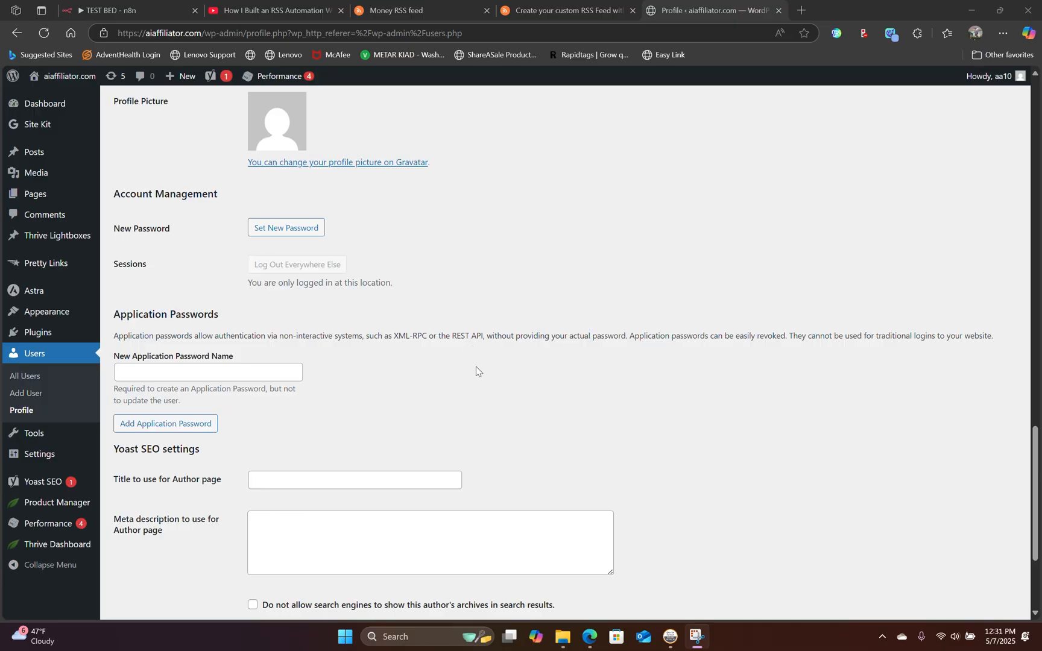
pyautogui.moveTo(22, 417)
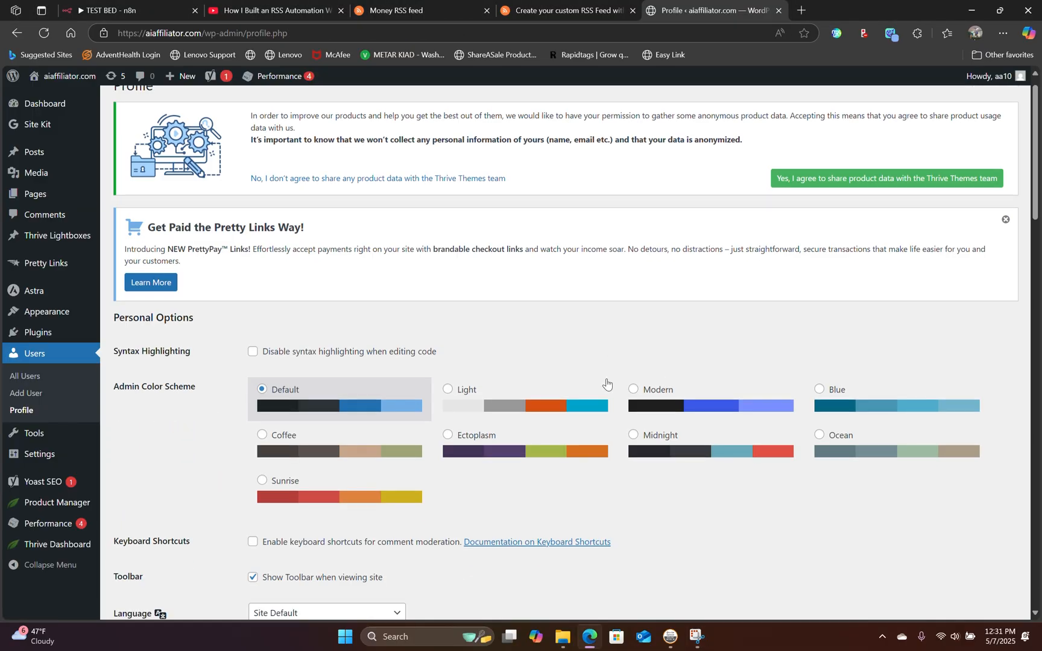
# Scroll down the profile to the Application Passwords heading and briefly highlight it.
pyautogui.scroll(-3)
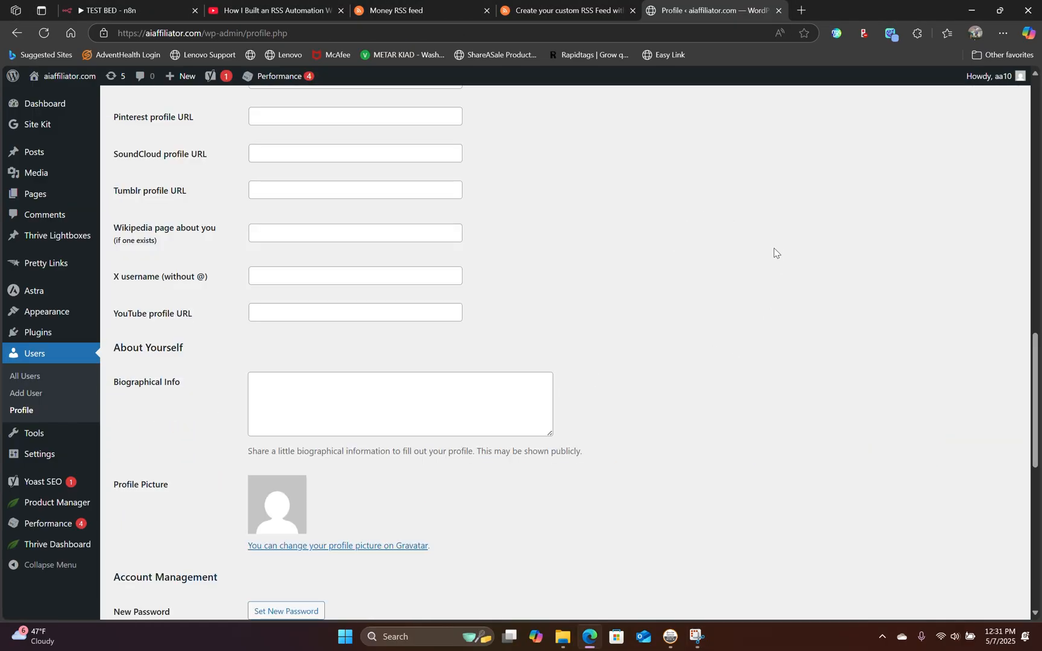
pyautogui.scroll(-3)
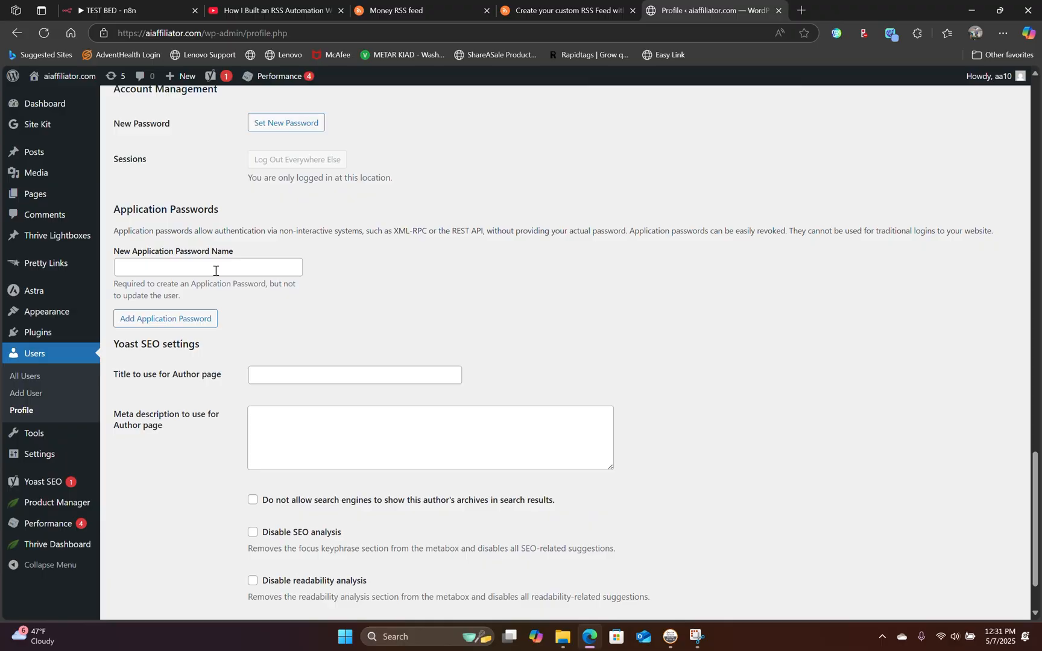
pyautogui.doubleClick(165, 209)
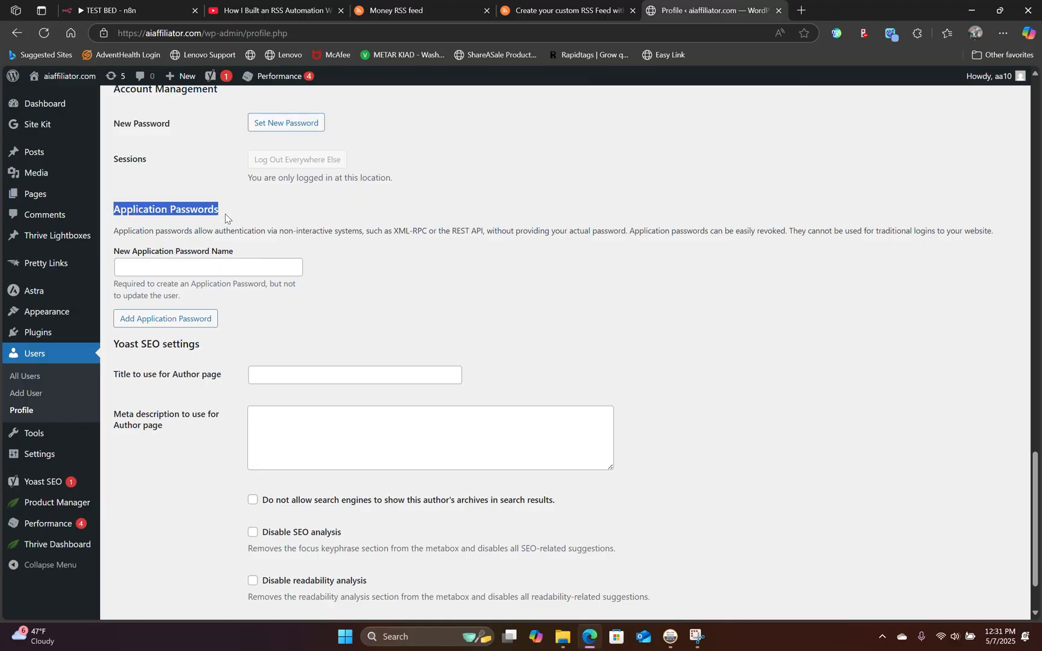
pyautogui.click(208, 267)
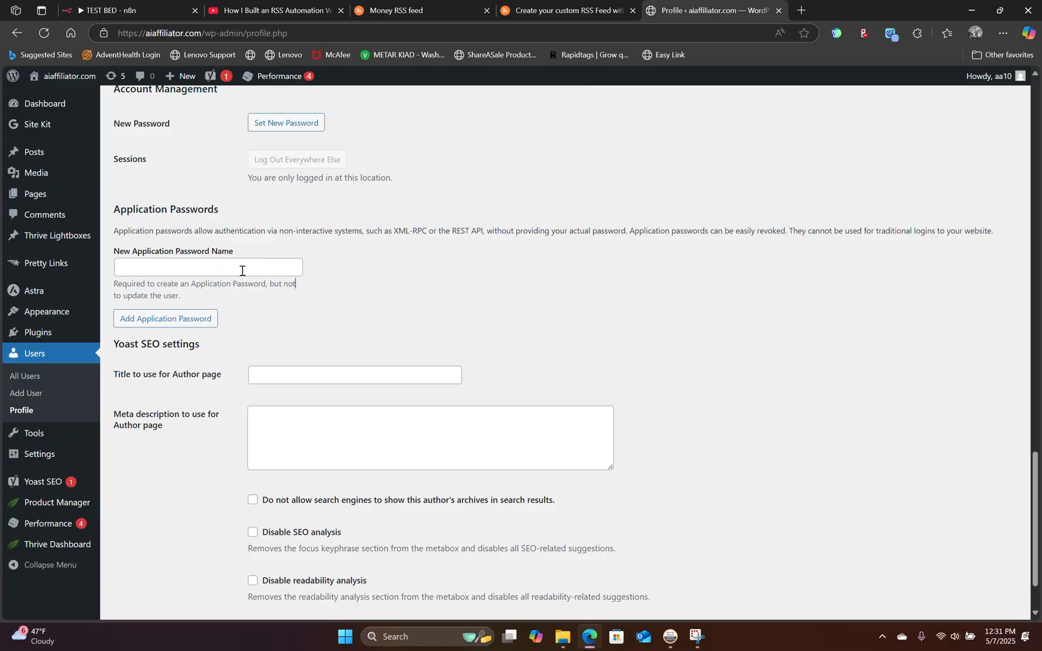
# Generate and copy an application password named 'Test', then return to the TEST BED n8n tab.
pyautogui.click(208, 267)
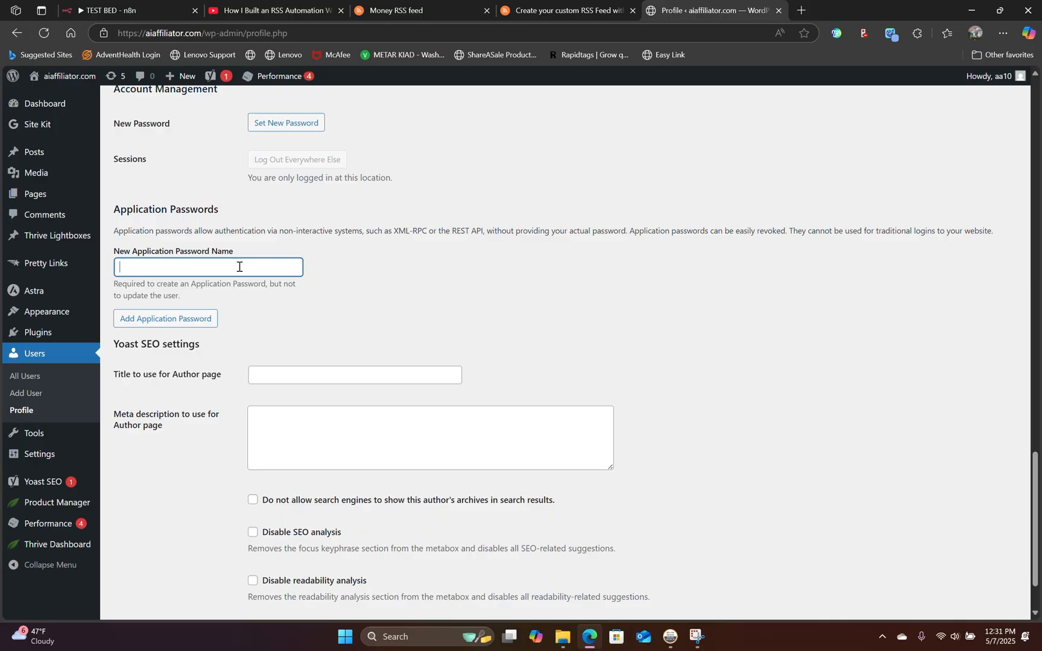
pyautogui.write('Test')
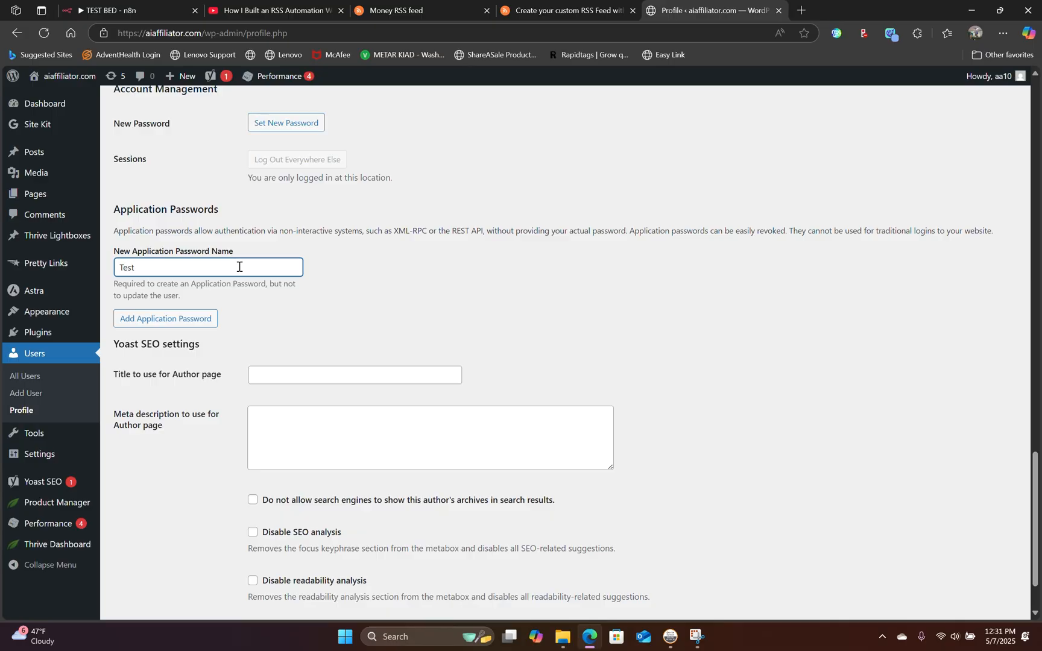
pyautogui.moveTo(184, 330)
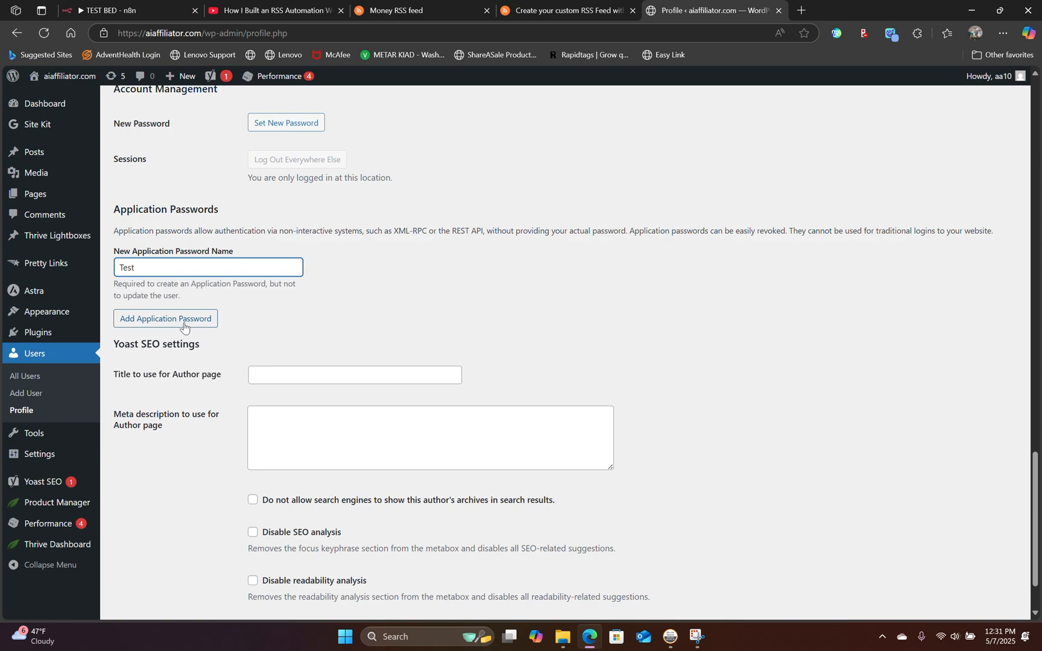
pyautogui.click(165, 319)
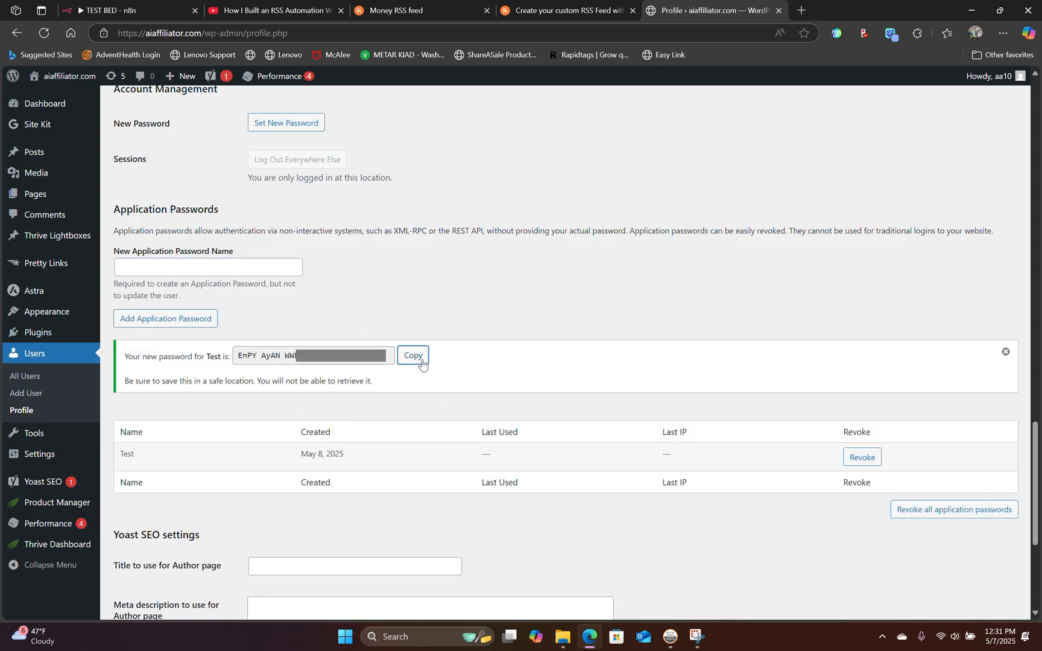
pyautogui.click(412, 358)
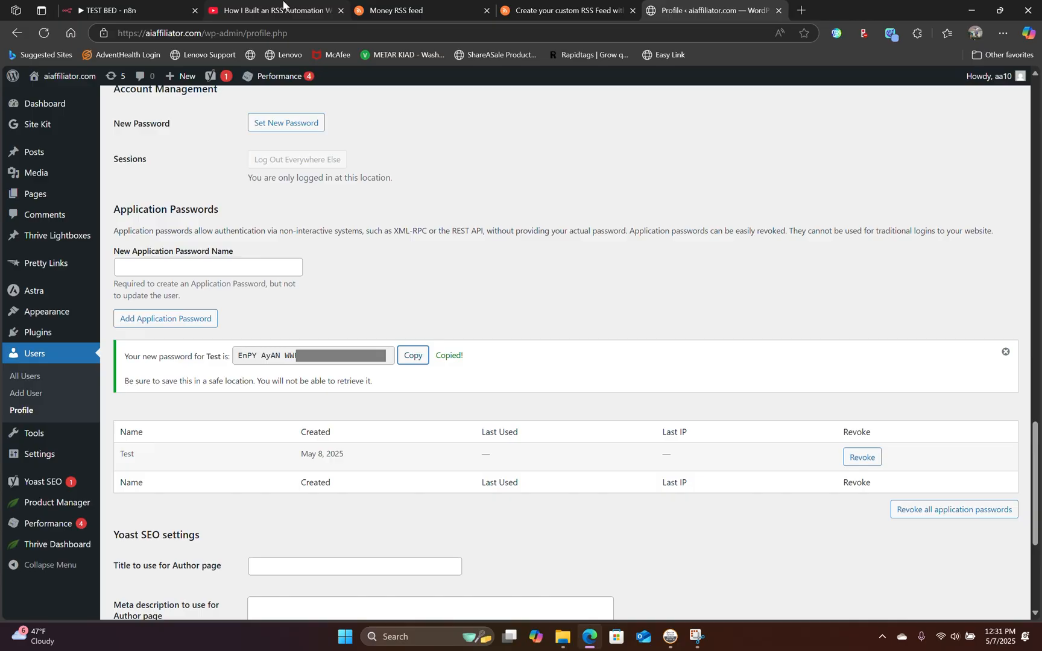
pyautogui.click(266, 10)
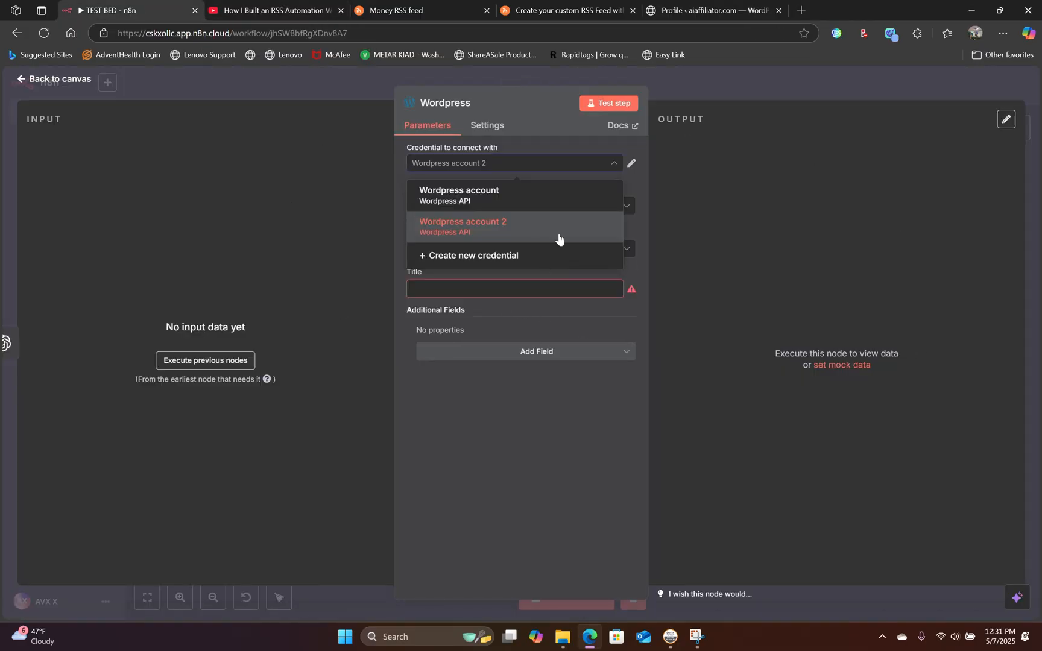
pyautogui.moveTo(488, 259)
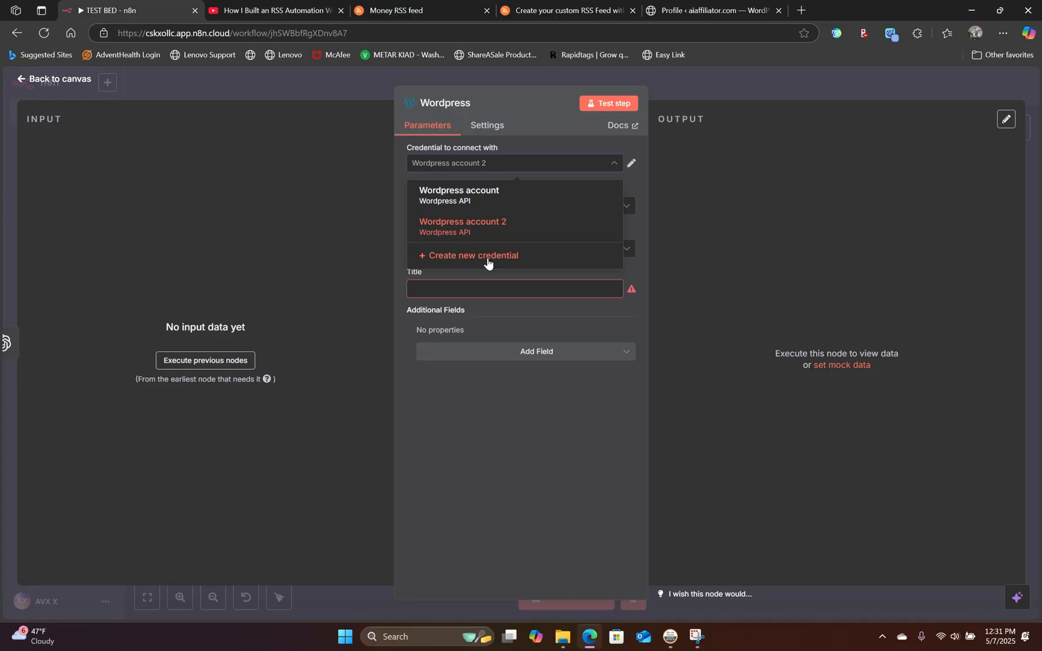
# Choose '+ Create new credential' in the WordPress node's credential dropdown.
pyautogui.click(473, 259)
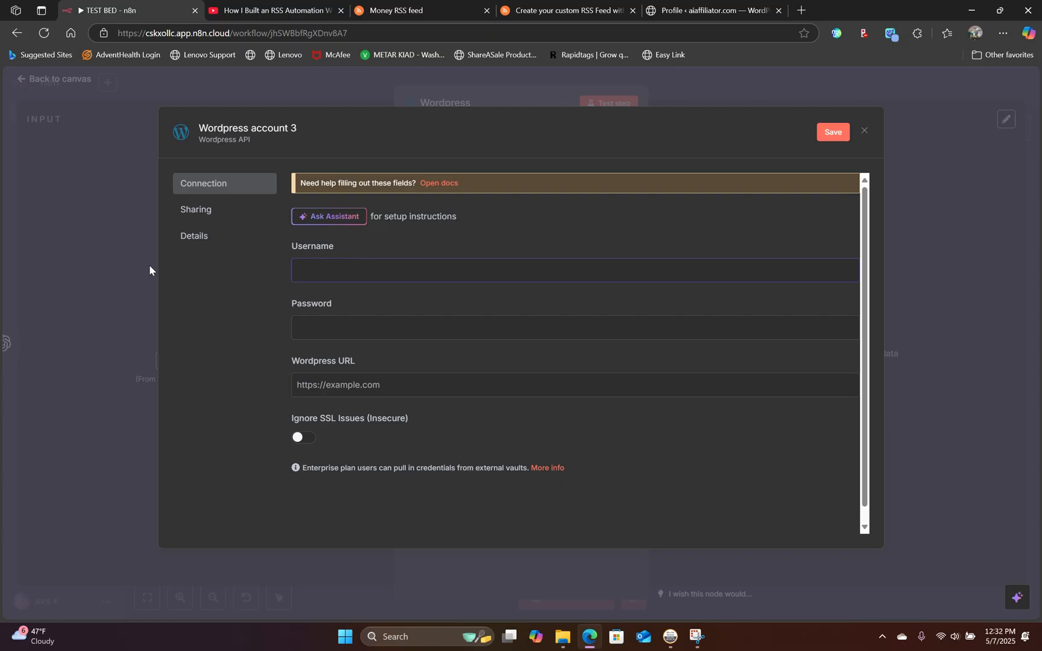
# Fill Wordpress account 3 with username aa10, the pasted password and aiaffiliator.com URL, save, close.
pyautogui.click(575, 270)
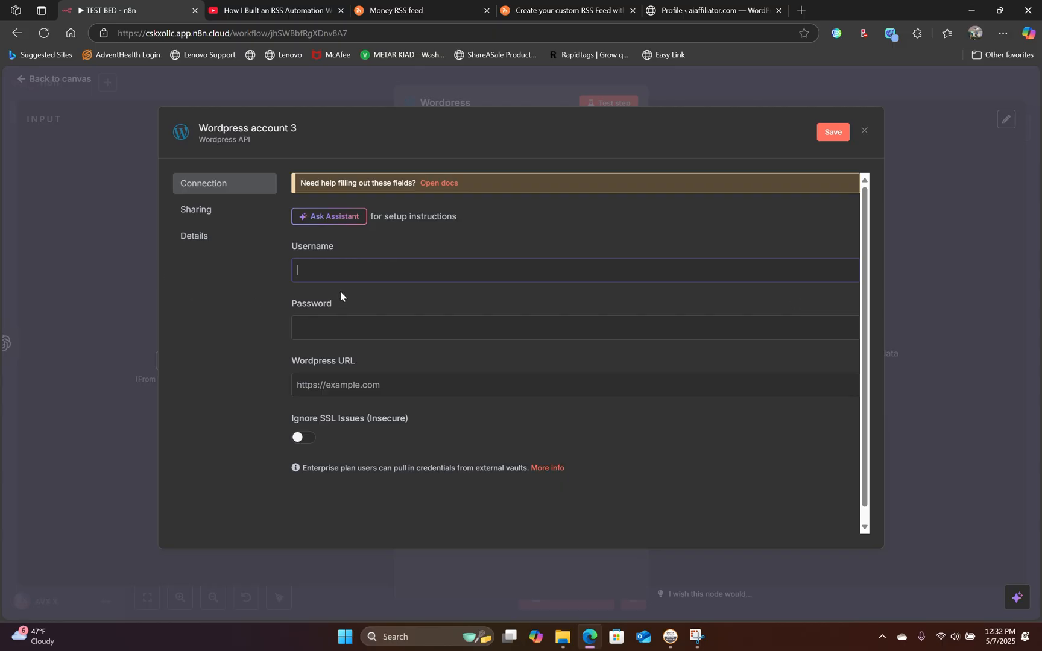
pyautogui.write('aa10')
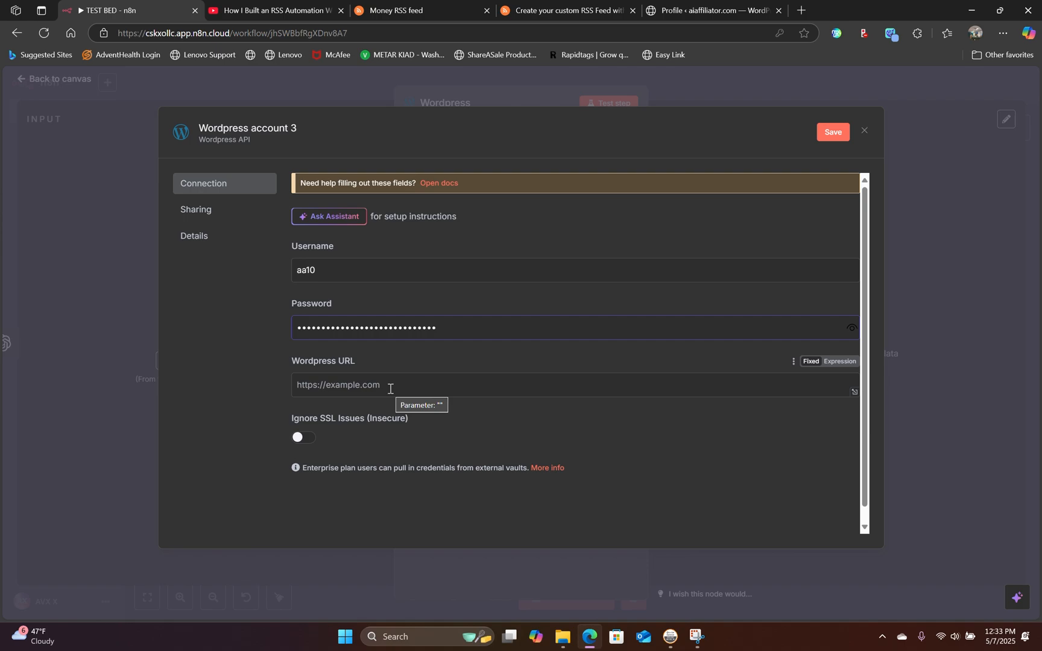
pyautogui.write('https://www.aiaffiliator.com')
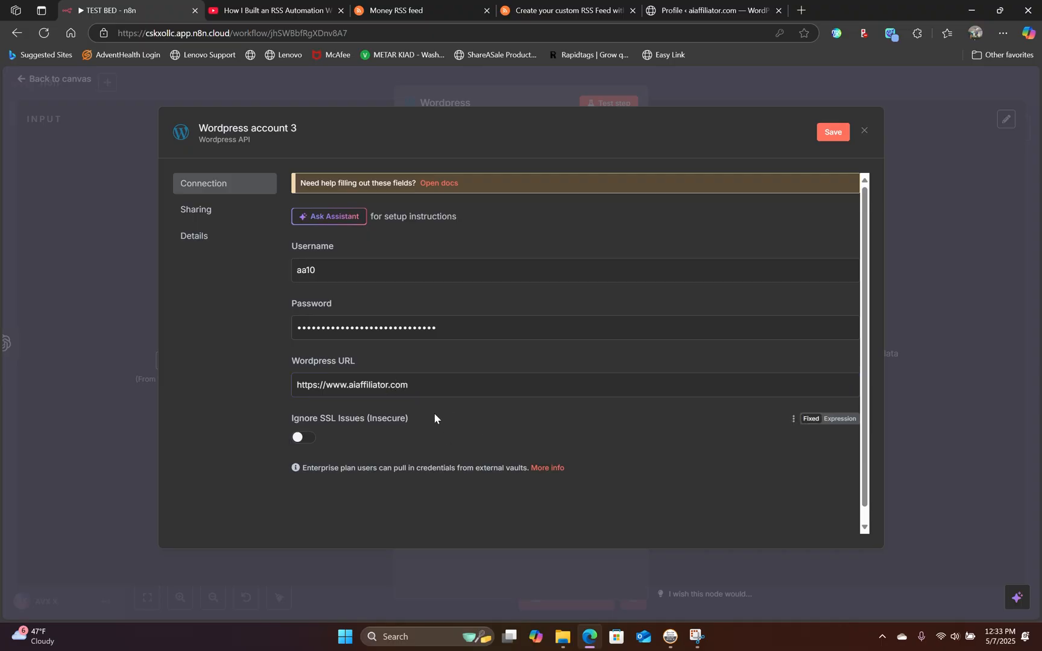
pyautogui.moveTo(444, 429)
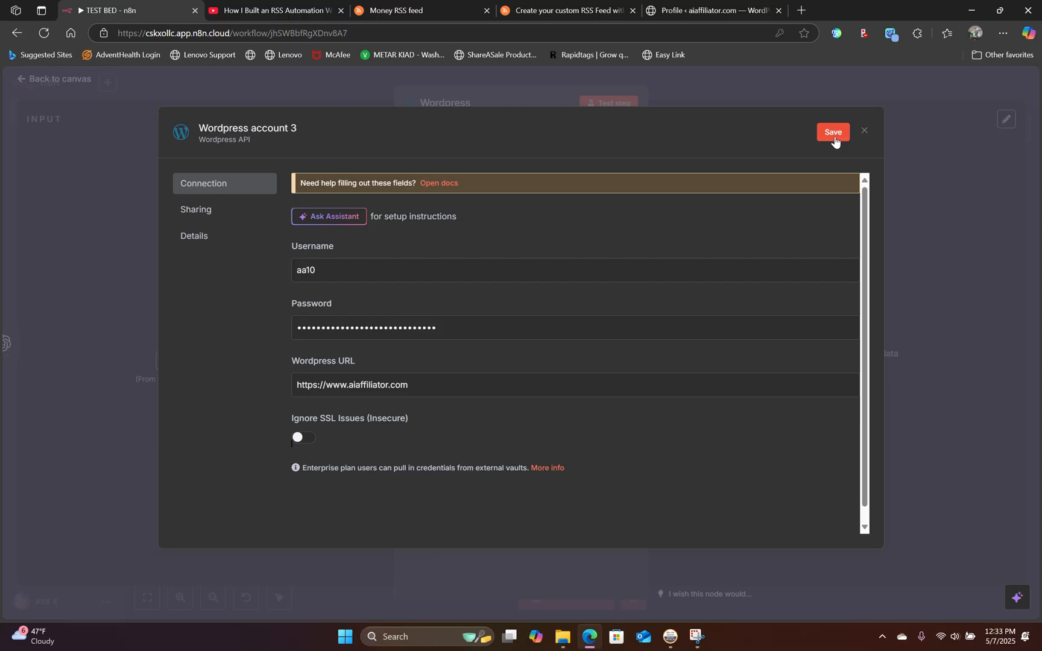
pyautogui.click(833, 133)
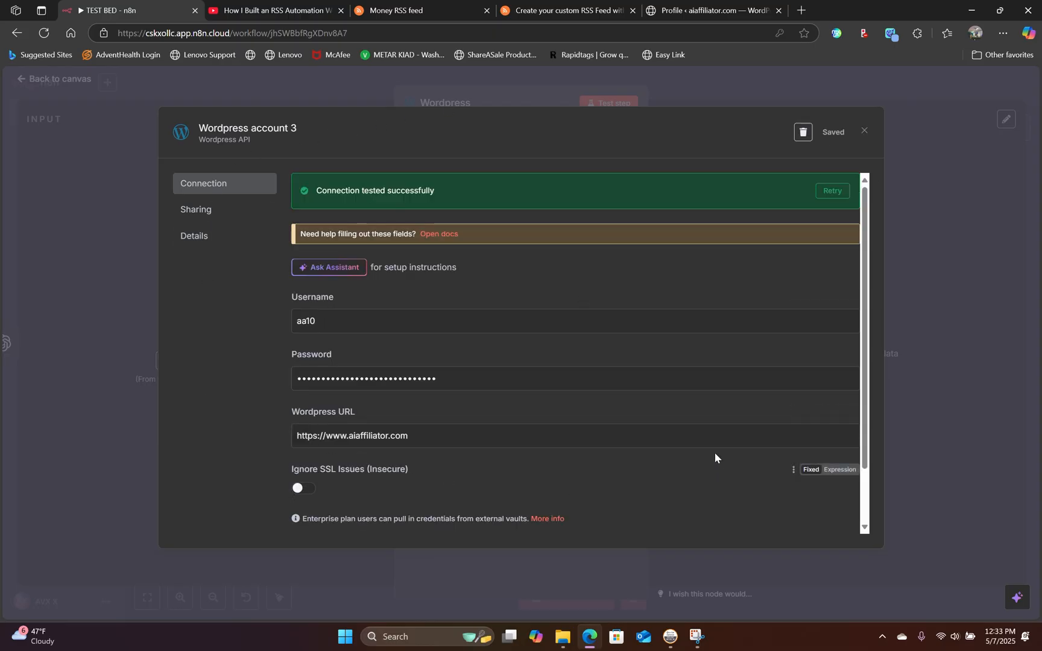
pyautogui.click(865, 131)
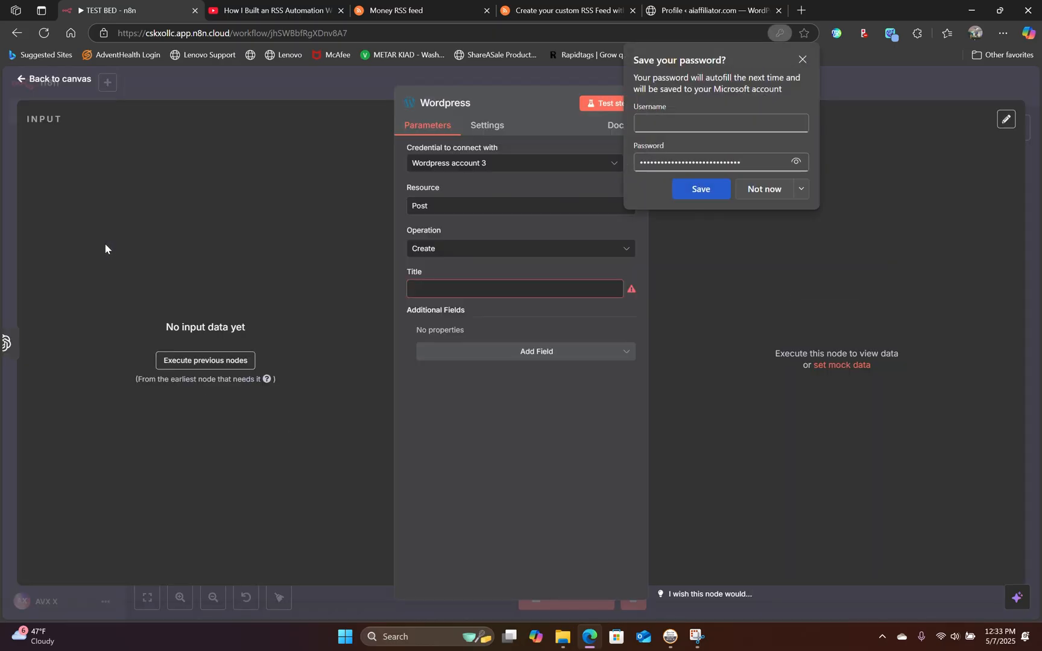